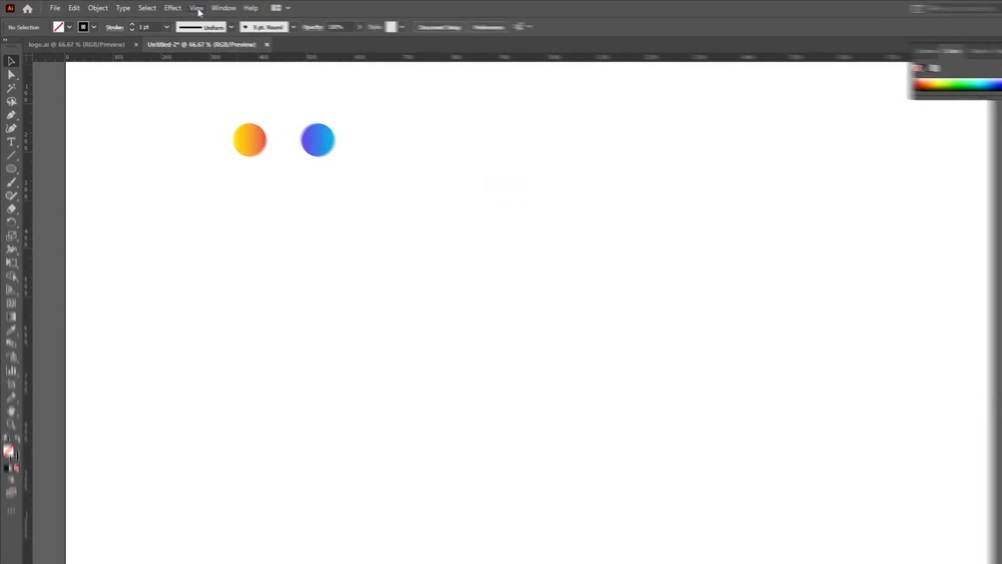
Draw two vertically overlapping circles and a larger circle enclosing both.
left_click(196, 8)
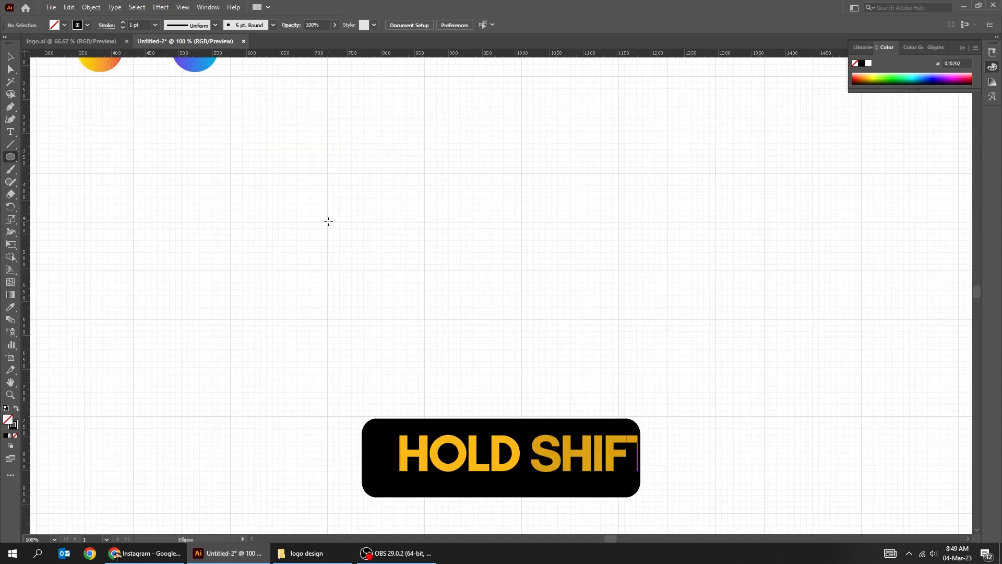
left_click_drag(328, 222, 424, 318)
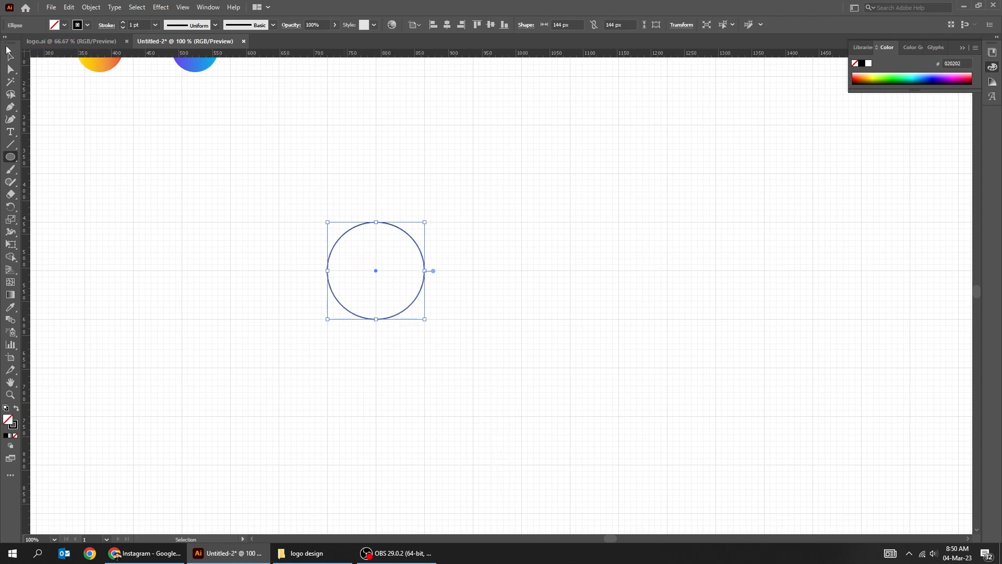
left_click_drag(376, 270, 336, 175)
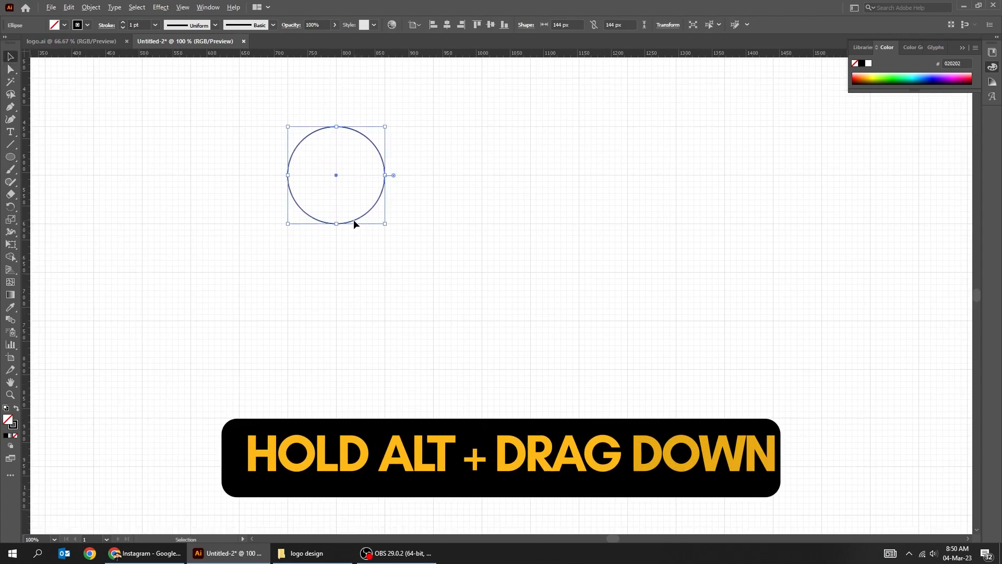
left_click_drag(336, 175, 335, 230)
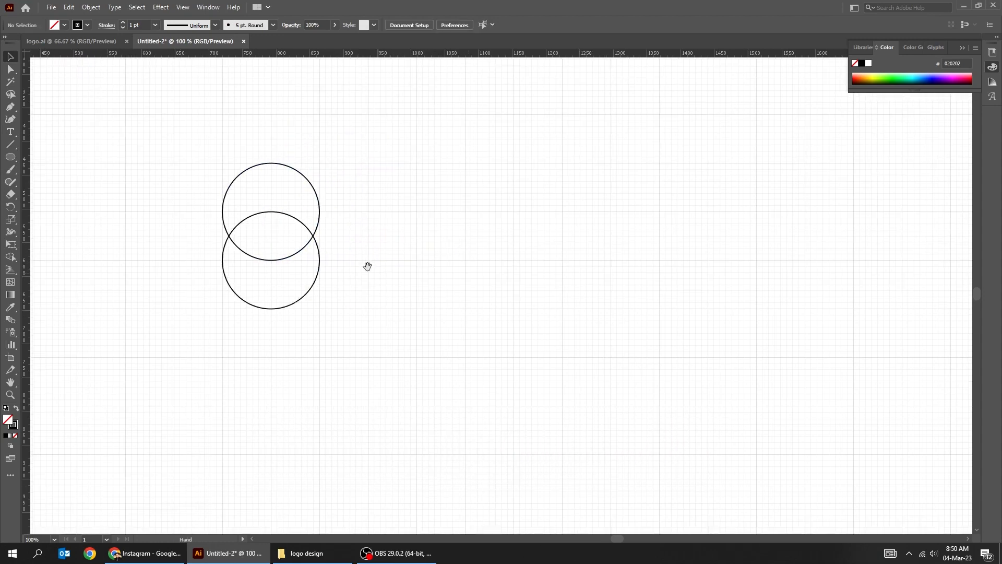
left_click_drag(491, 418, 510, 493)
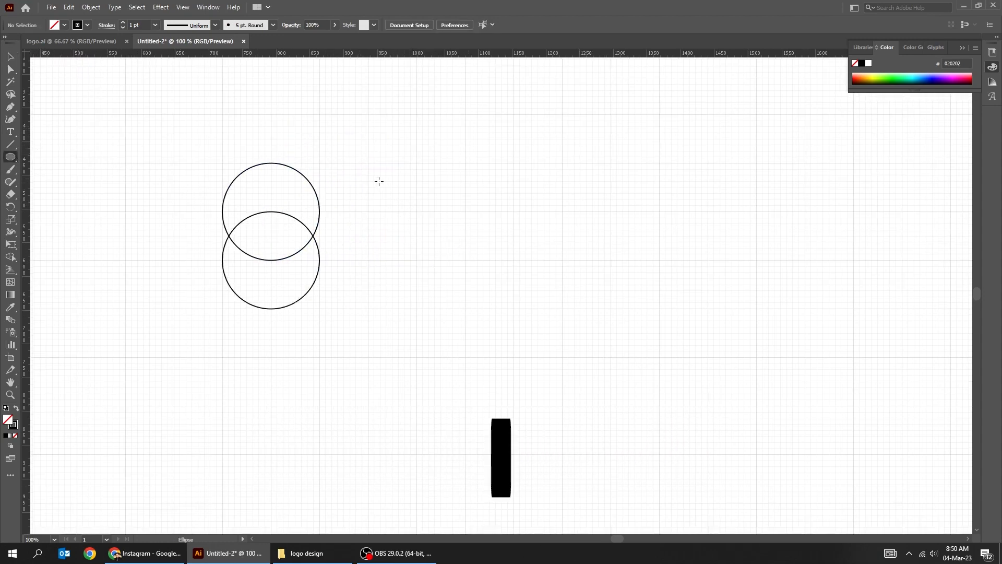
left_click_drag(370, 165, 398, 211)
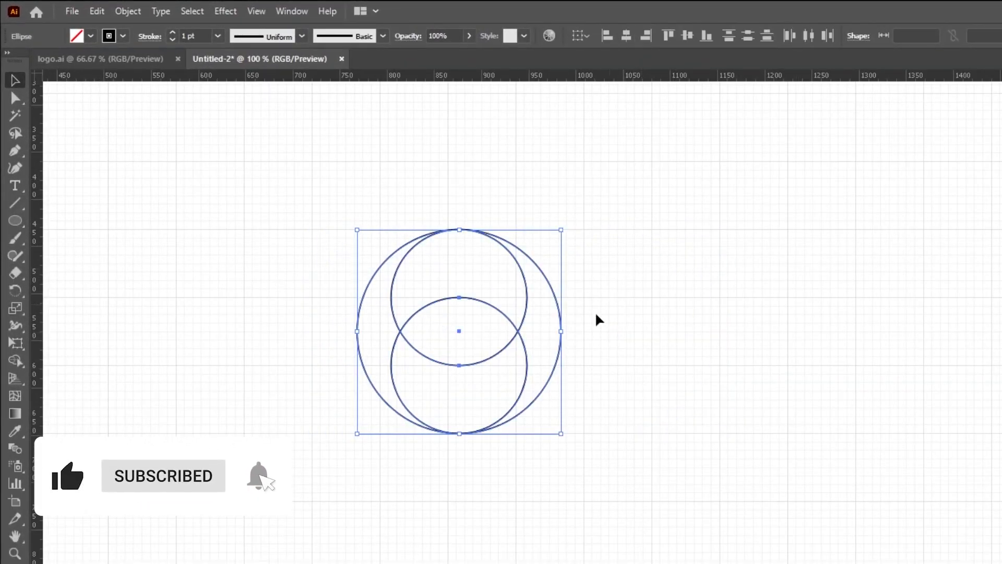
Rotate a copy of the circle pair 90° for four overlapping circles, then zoom in.
left_click(97, 11)
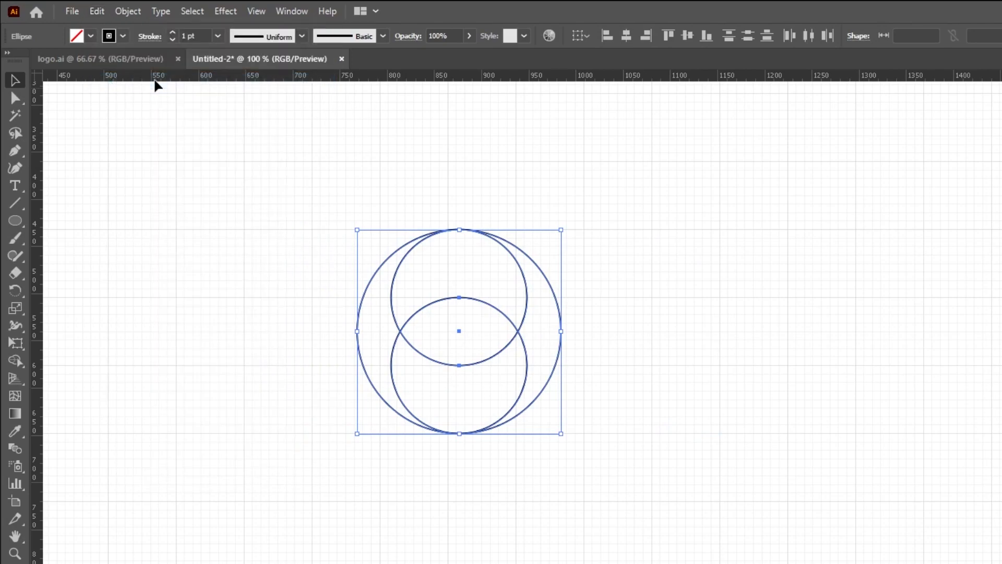
left_click(96, 11)
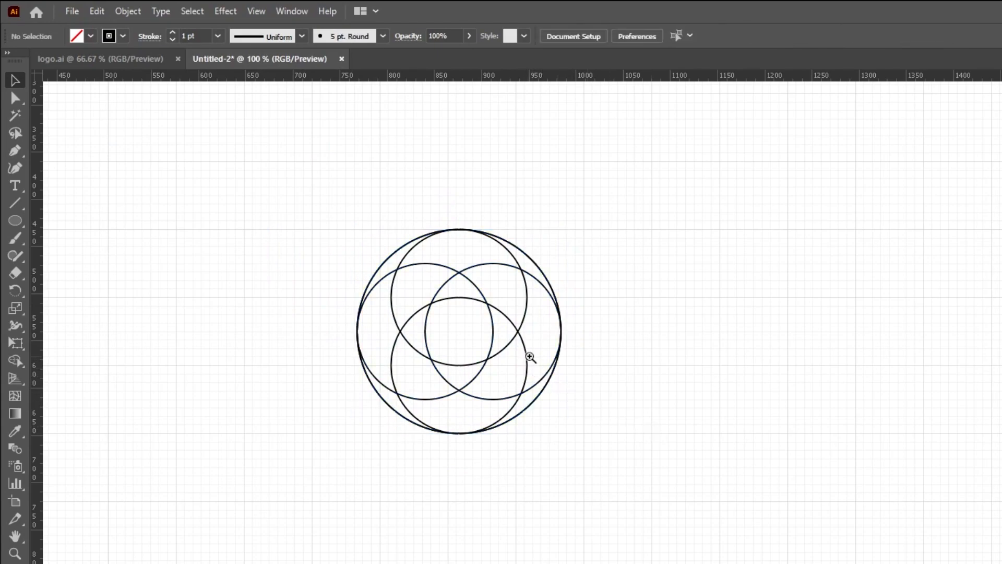
left_click(530, 356)
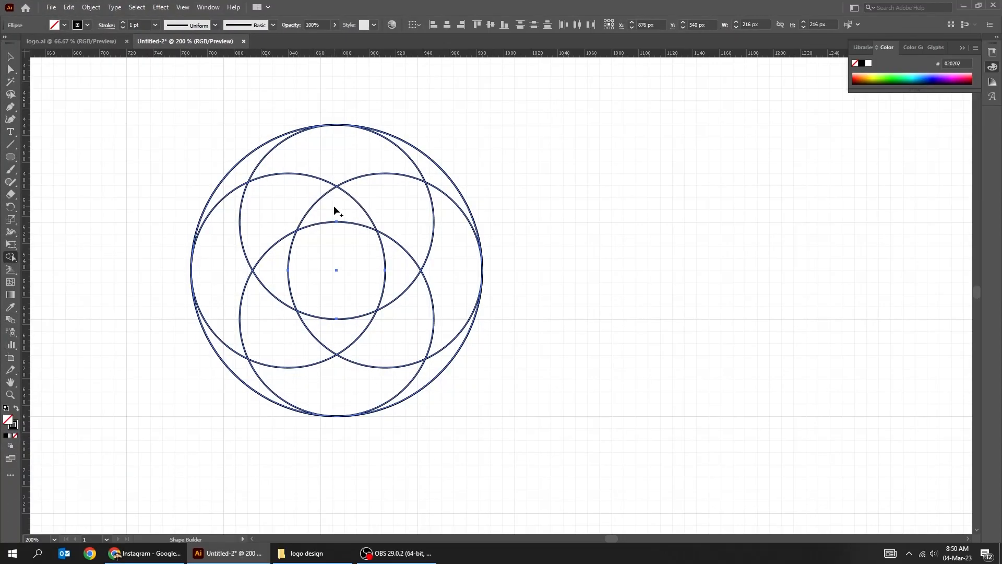
Merge adjacent circle regions with the Shape Builder into a curved swirl segment.
left_click_drag(332, 211, 233, 364)
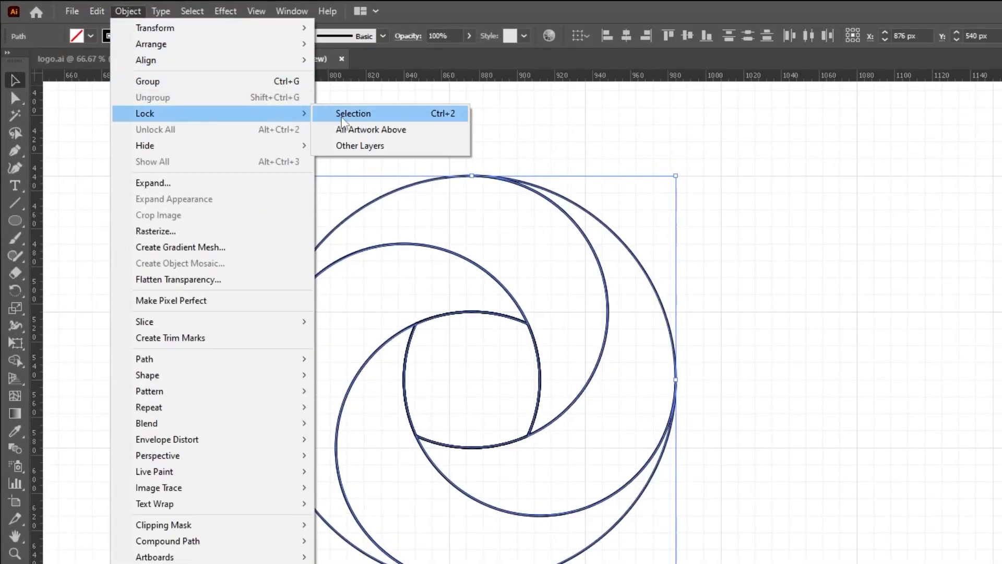
Lock the swirl pieces, delete the leftover construction fragments, then unlock everything.
left_click(353, 114)
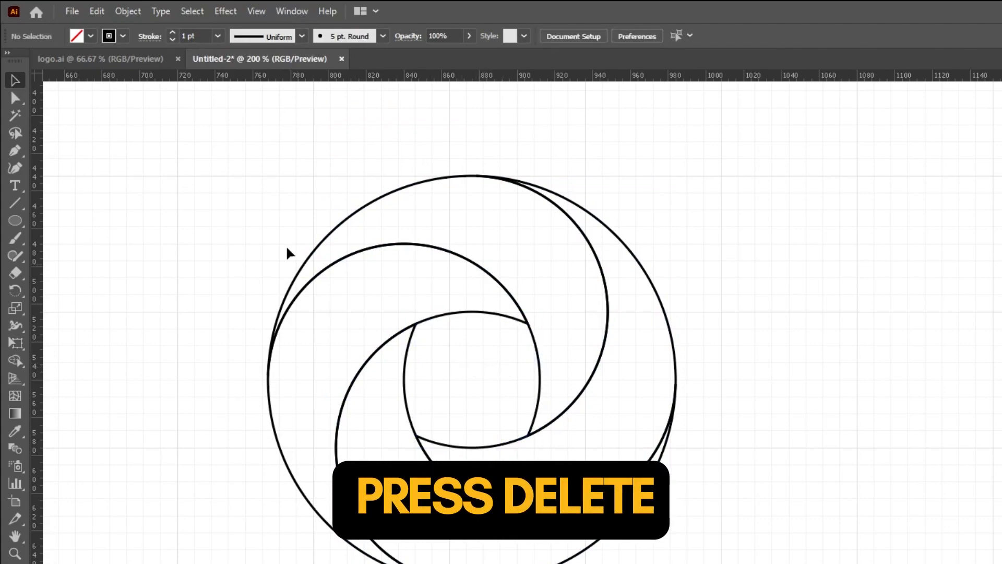
left_click(128, 11)
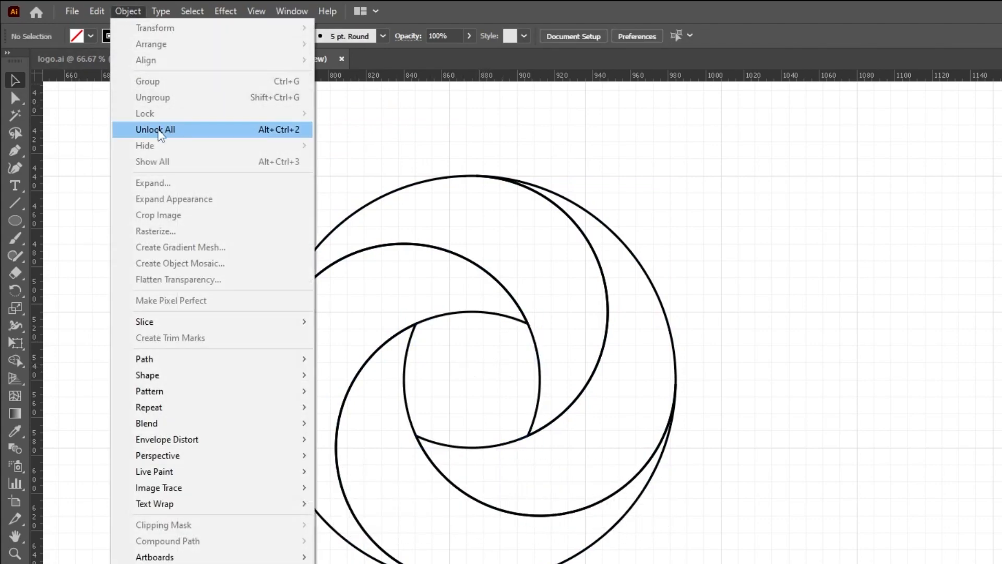
left_click(155, 129)
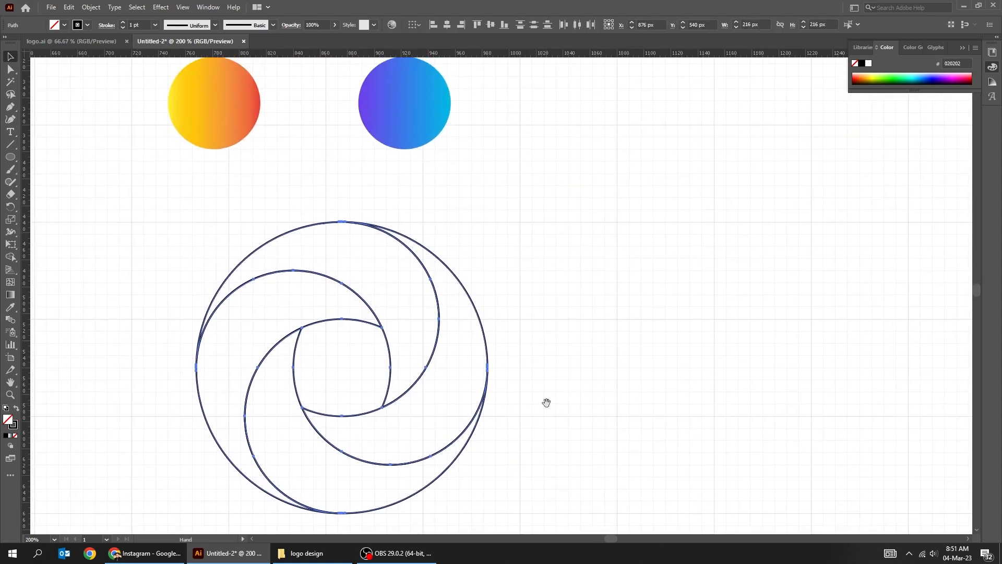
Apply the sample circle's purple-to-cyan gradient to the swirl segments and adjust it.
left_click(10, 309)
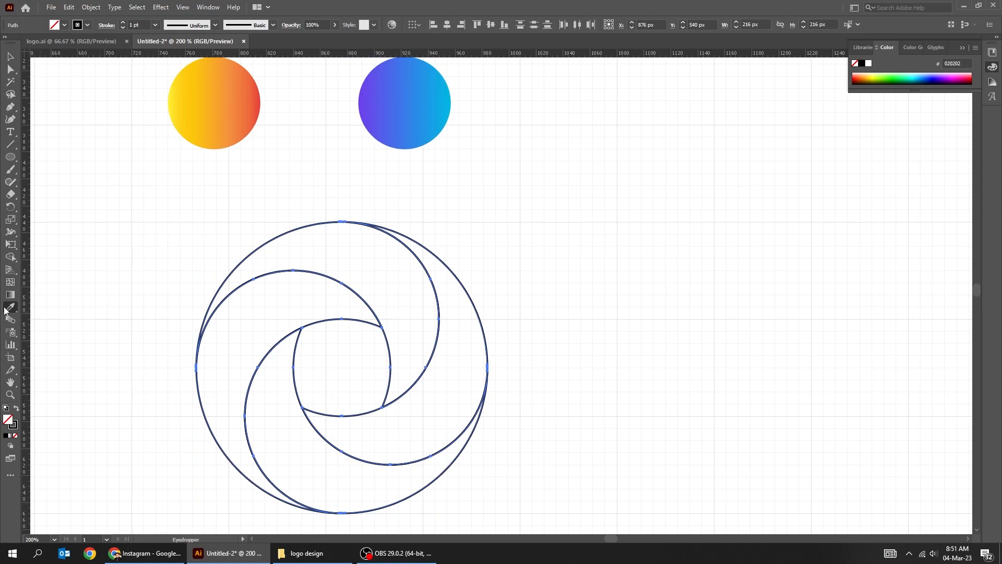
left_click(395, 108)
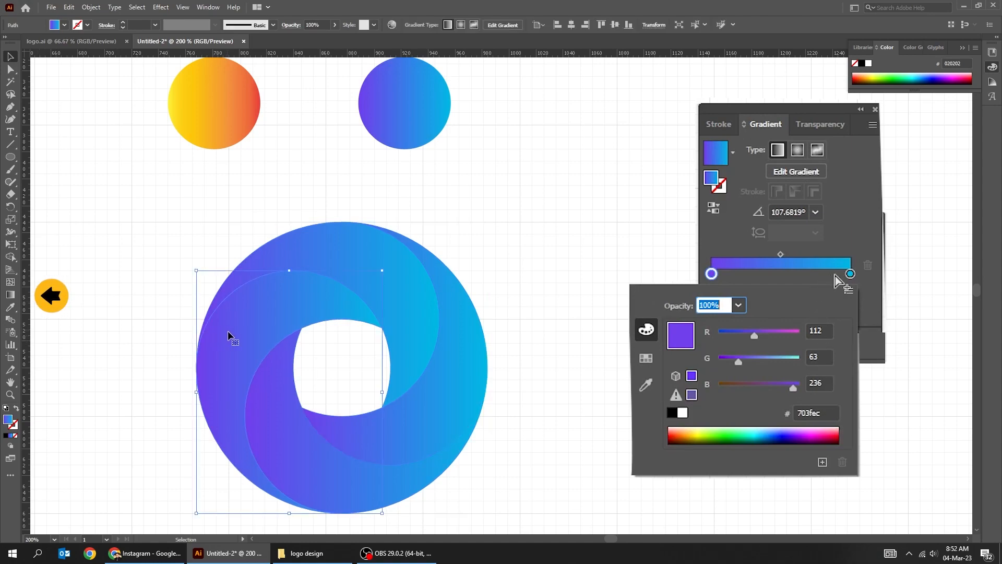
left_click(850, 274)
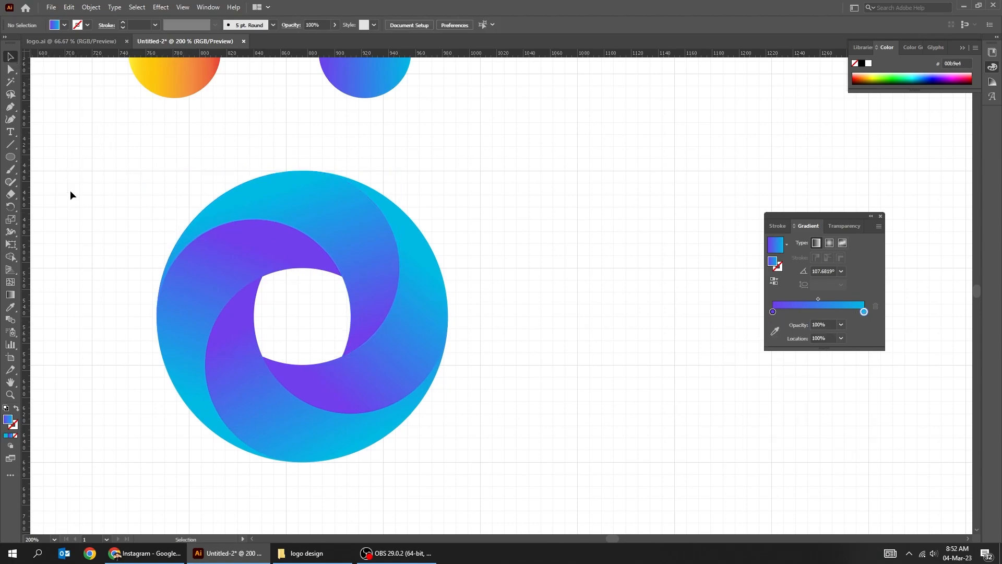
left_click(255, 11)
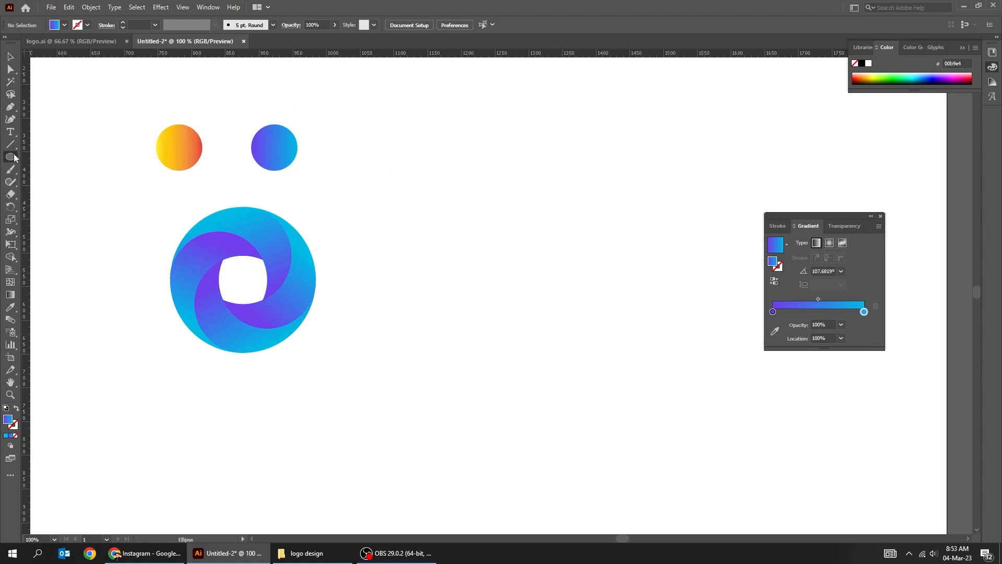
Draw a circle below-right of the logo with a radial White, Black preset gradient.
left_click_drag(399, 317, 515, 431)
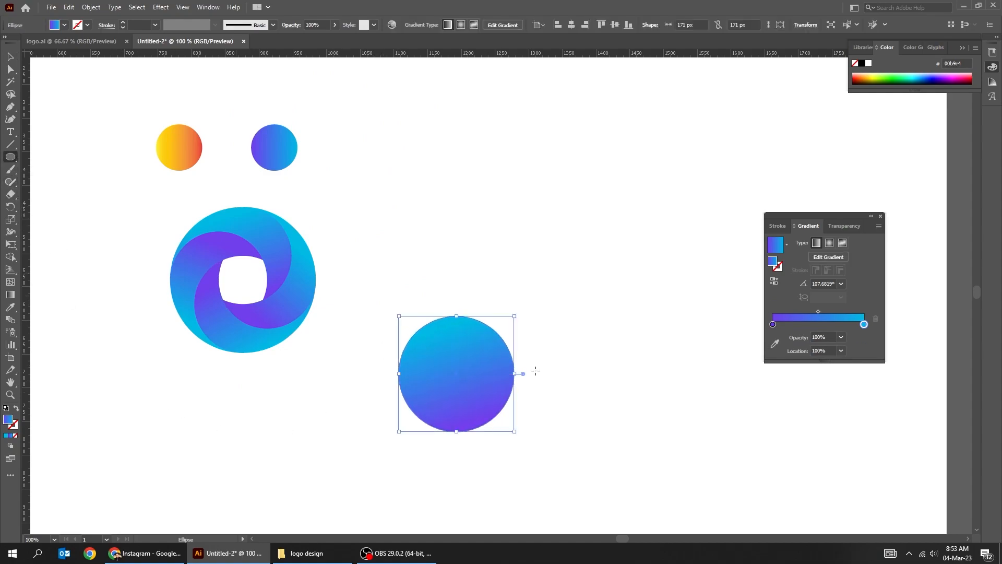
left_click(786, 244)
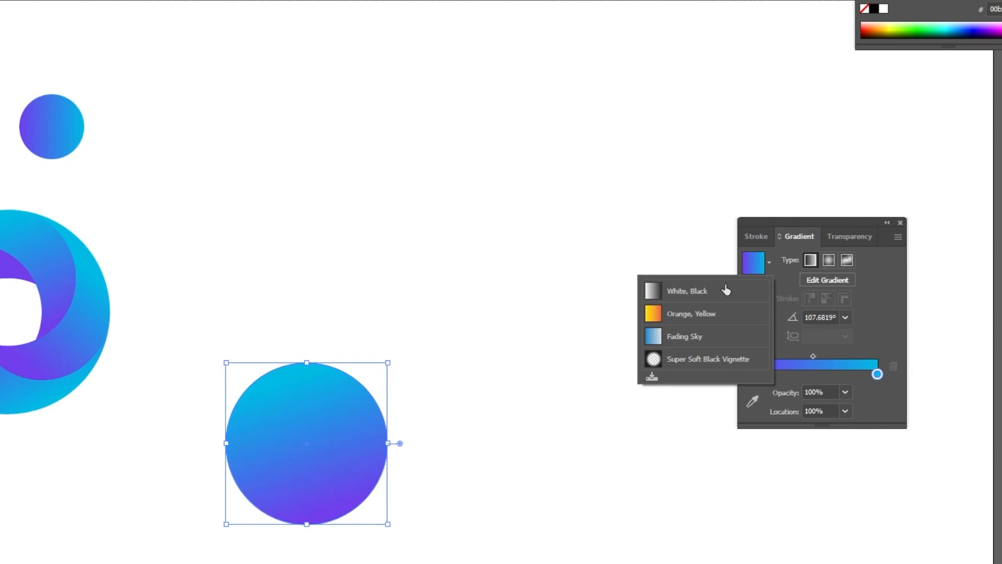
left_click(688, 291)
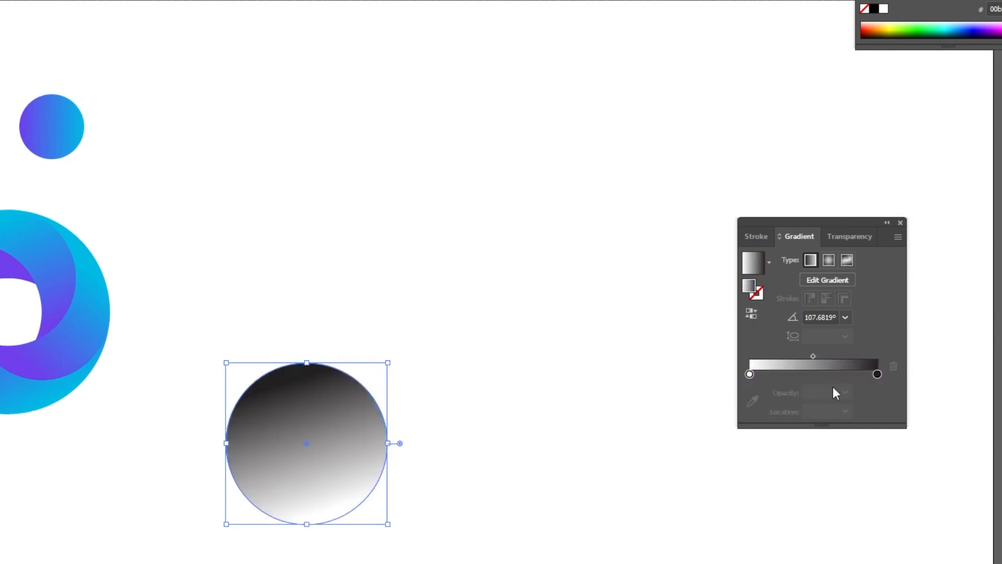
left_click(828, 260)
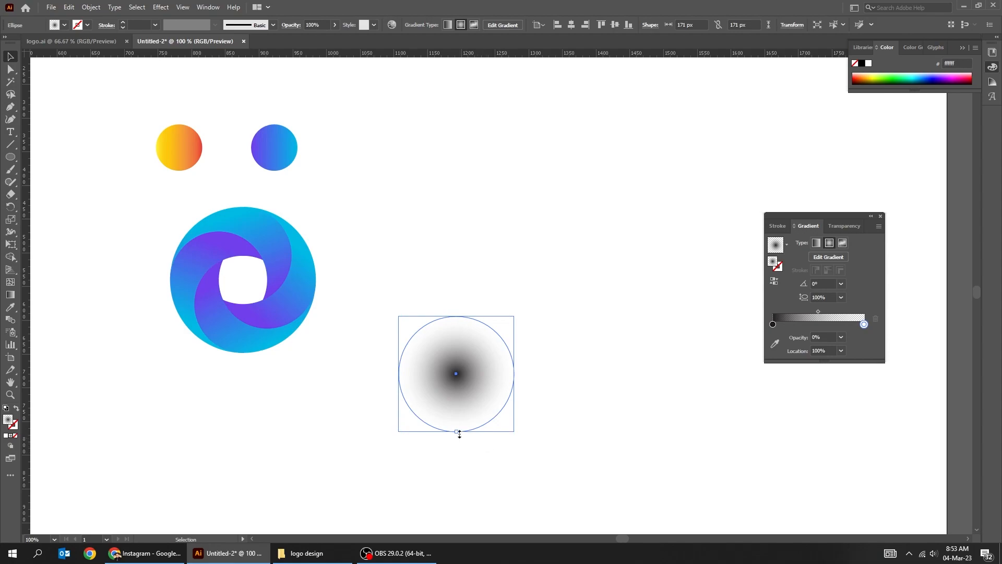
Squash the gradient circle into a thin ellipse under the logo and send it to back.
left_click_drag(456, 431, 456, 334)
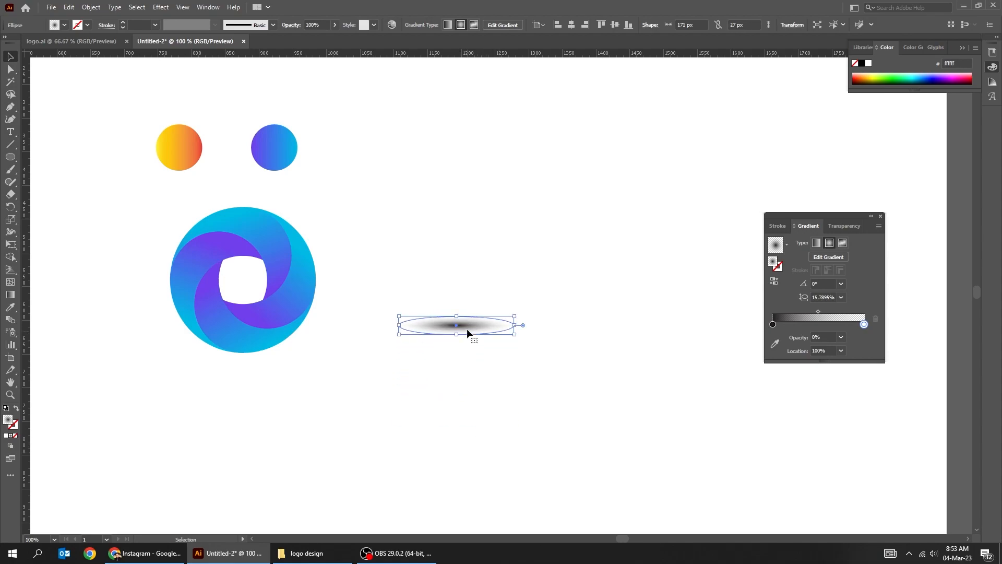
left_click_drag(455, 325, 243, 355)
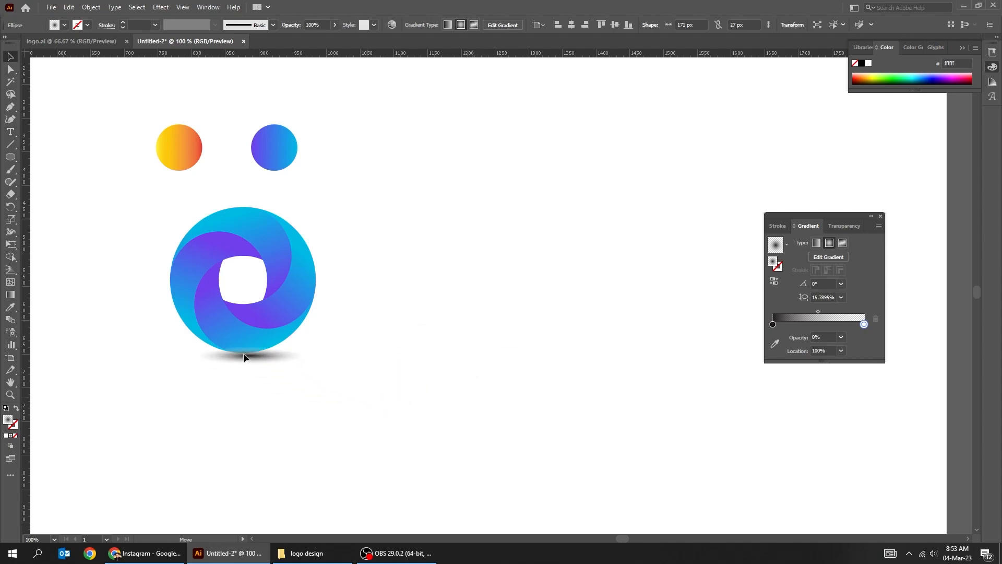
right_click(244, 358)
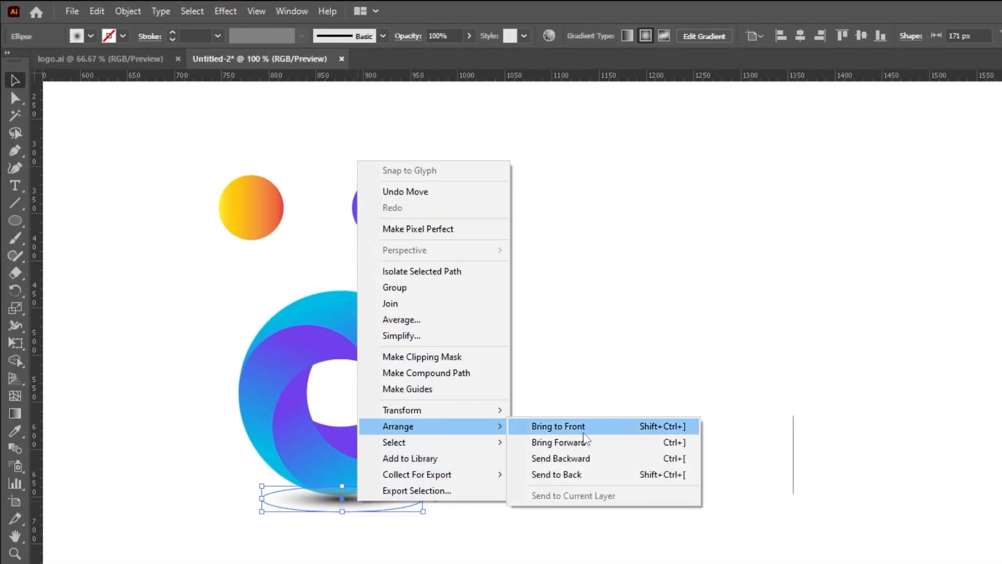
left_click(557, 426)
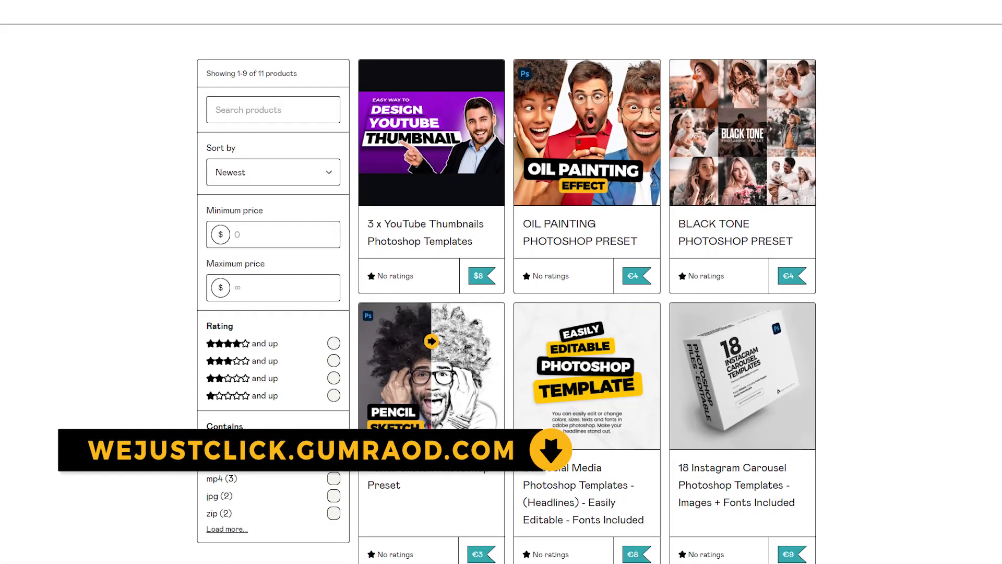
Scroll down the Gumroad store to reveal more Photoshop and Instagram template listings.
scroll("down", 3)
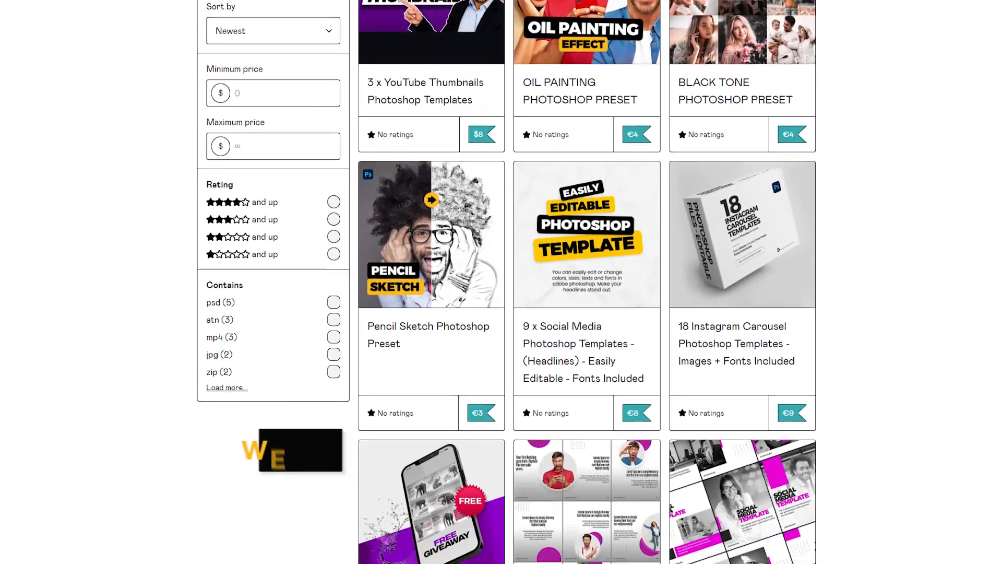
scroll("down", 3)
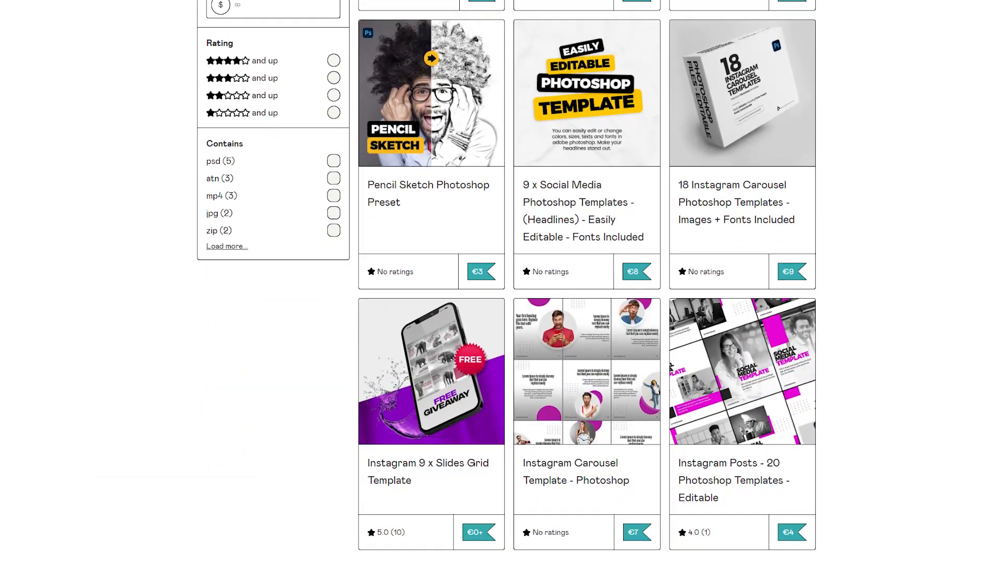